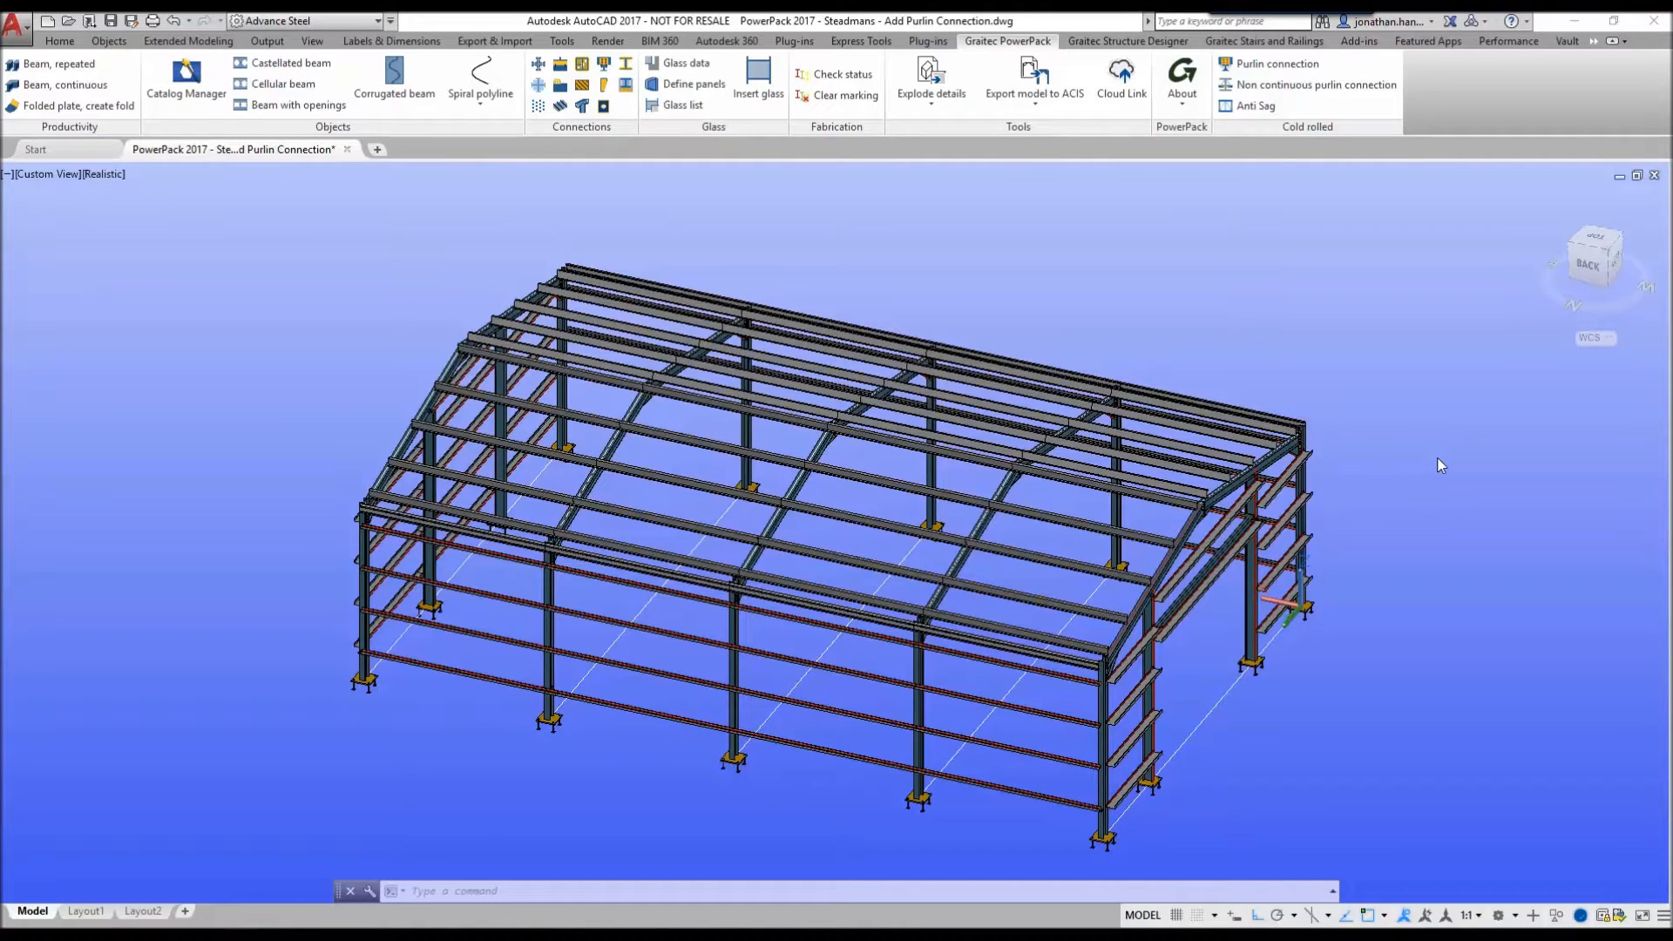
mouse_move(1244, 108)
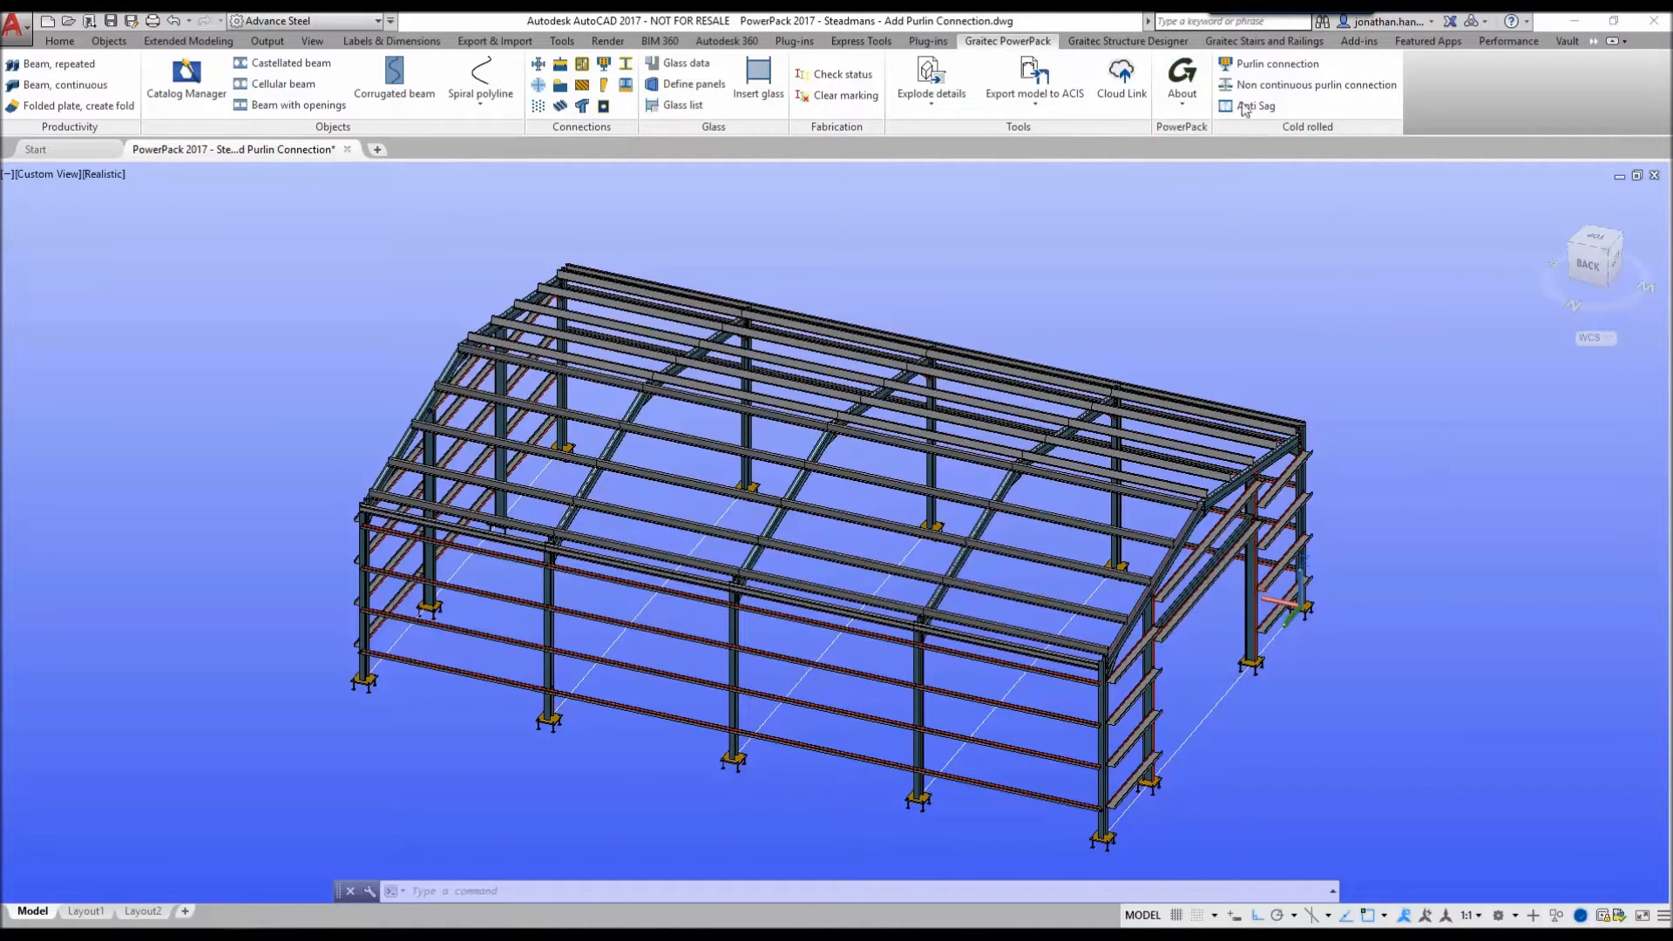
mouse_move(1277, 64)
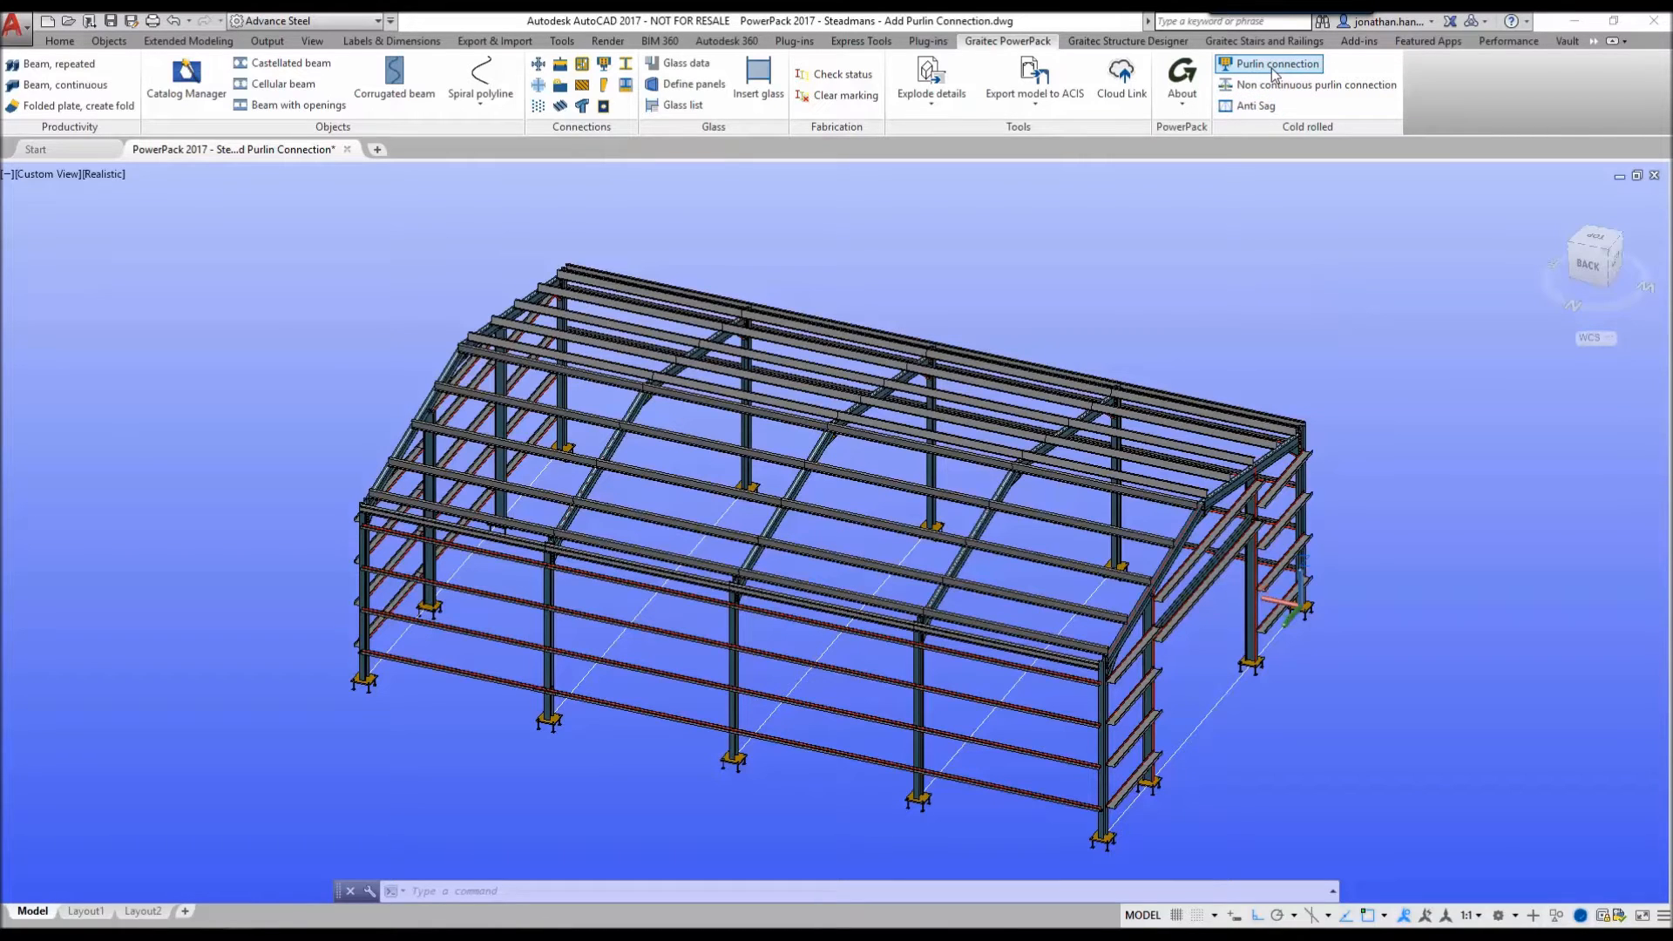
mouse_move(1264, 85)
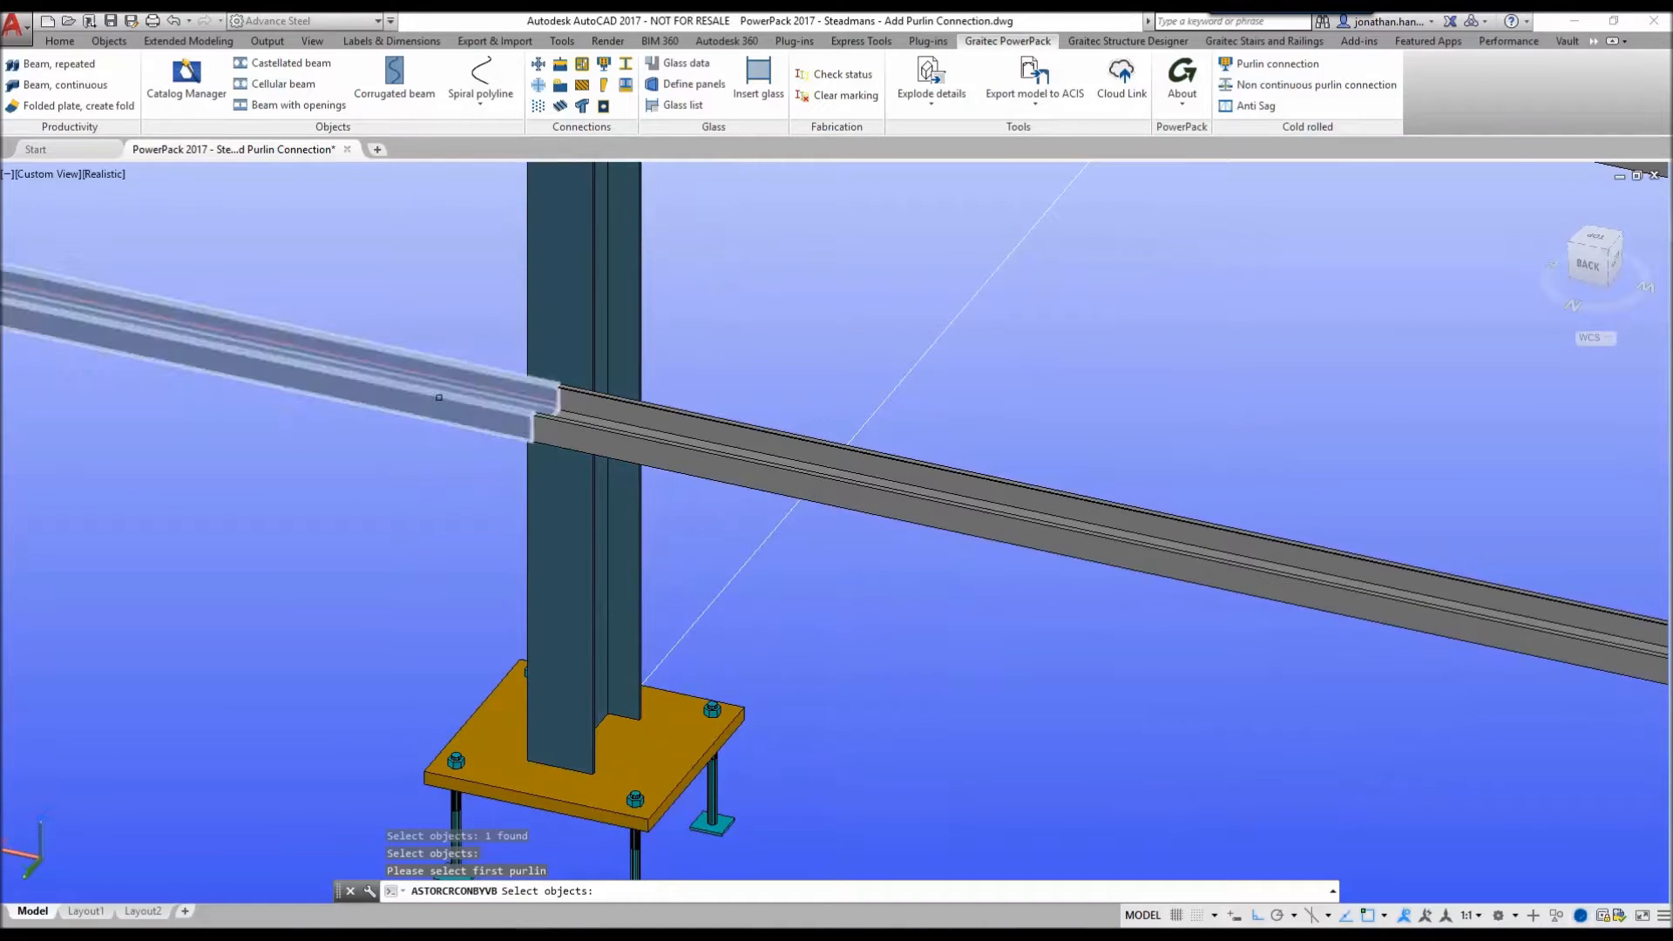
Pick the first side rail for the purlin connection at the column
left_click(439, 397)
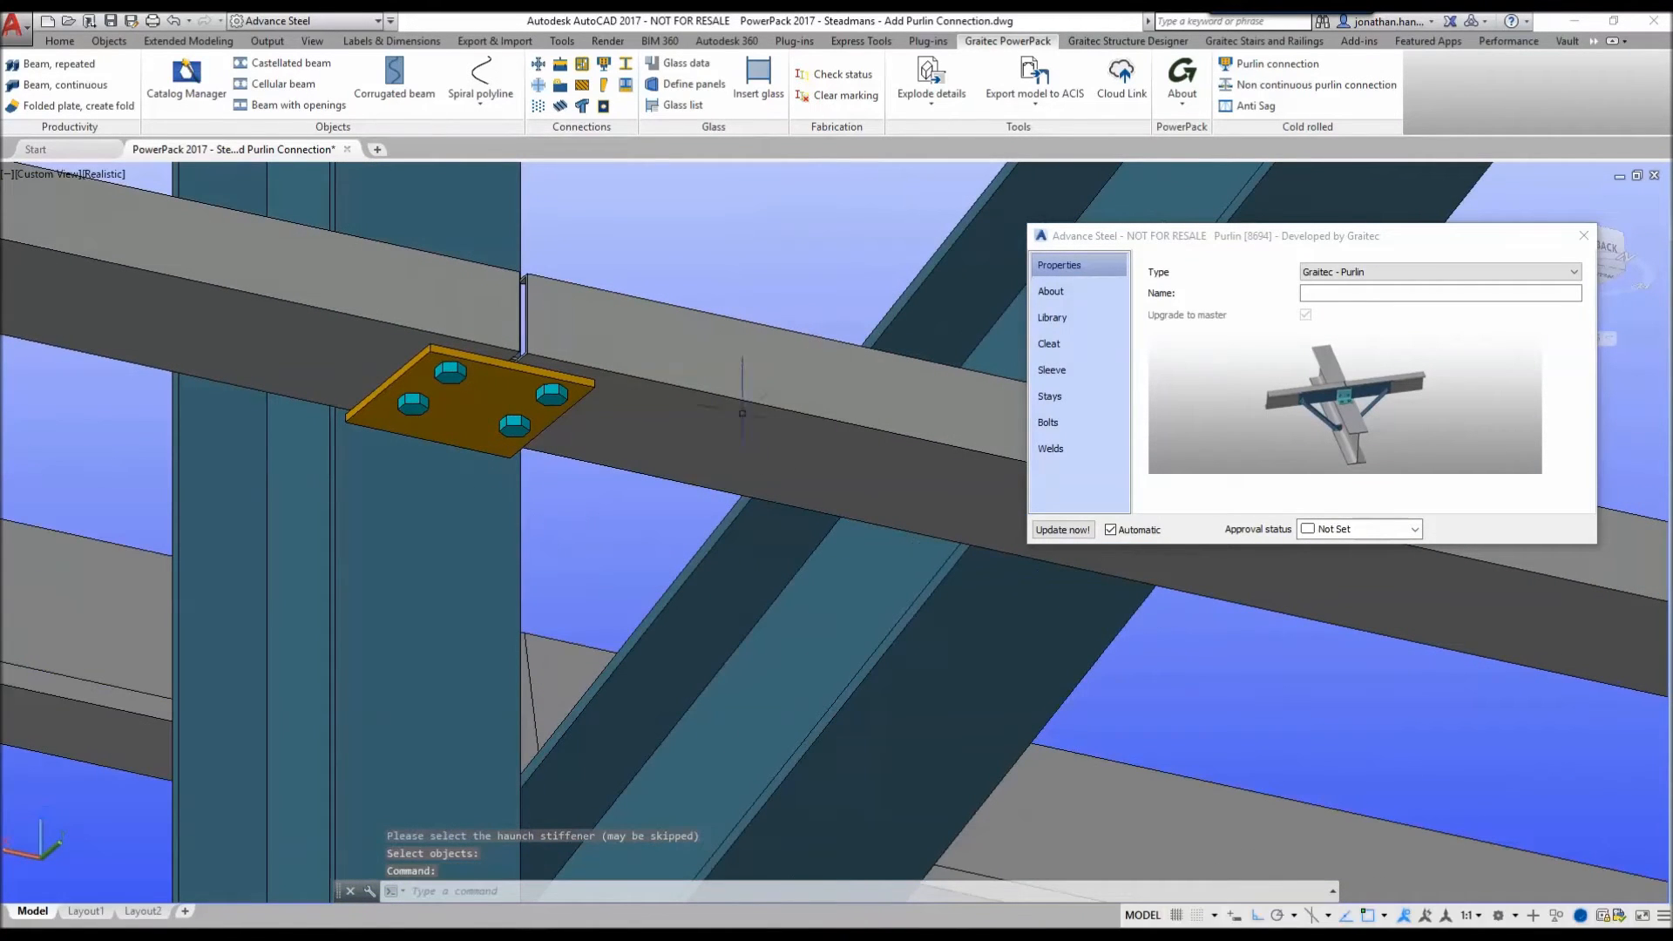
mouse_move(591, 500)
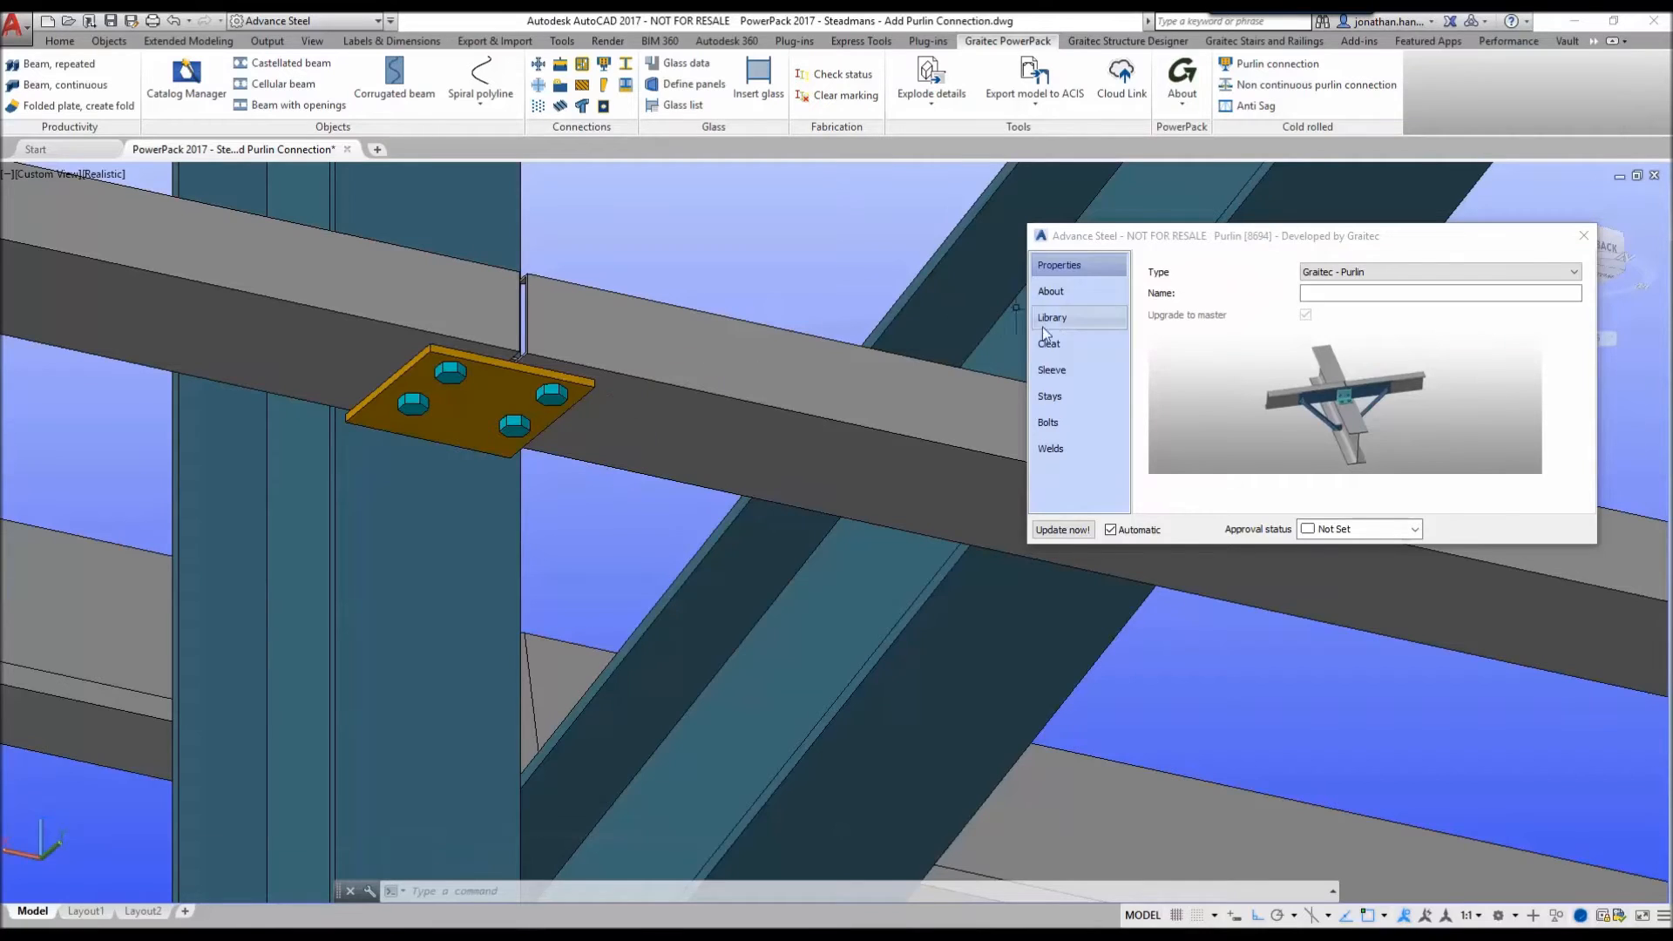
Show the purlin connection's Library page of saved presets
left_click(1052, 318)
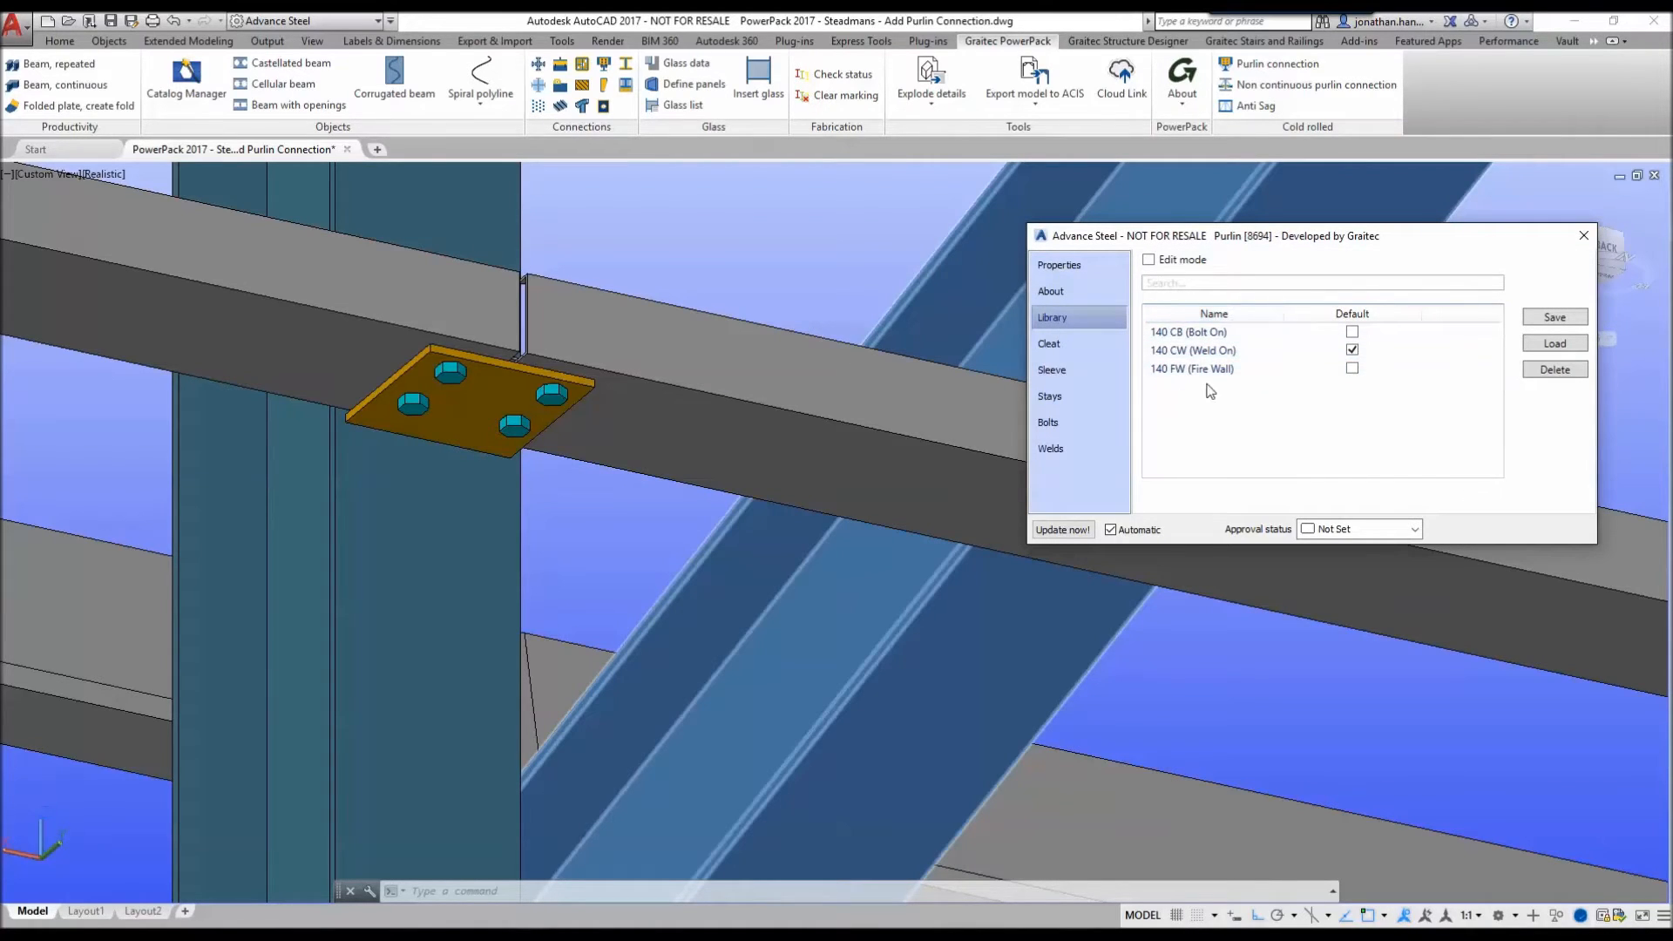
Apply the 140 CB (Bolt On) preset to the purlin connection
left_click(1189, 332)
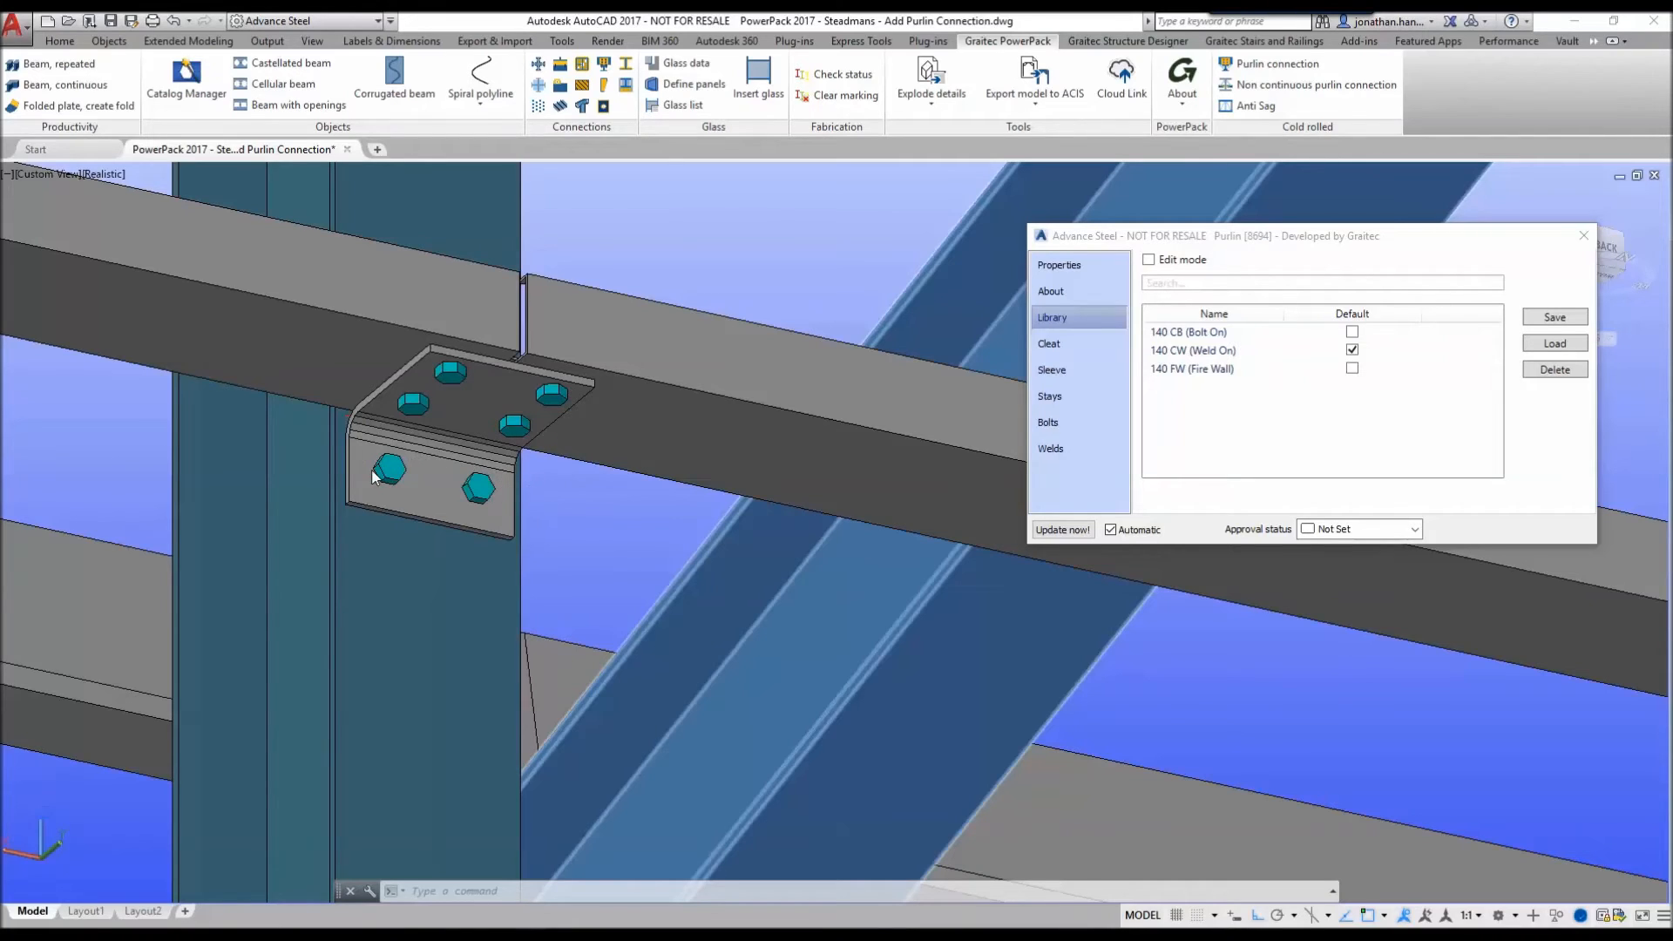
mouse_move(434, 383)
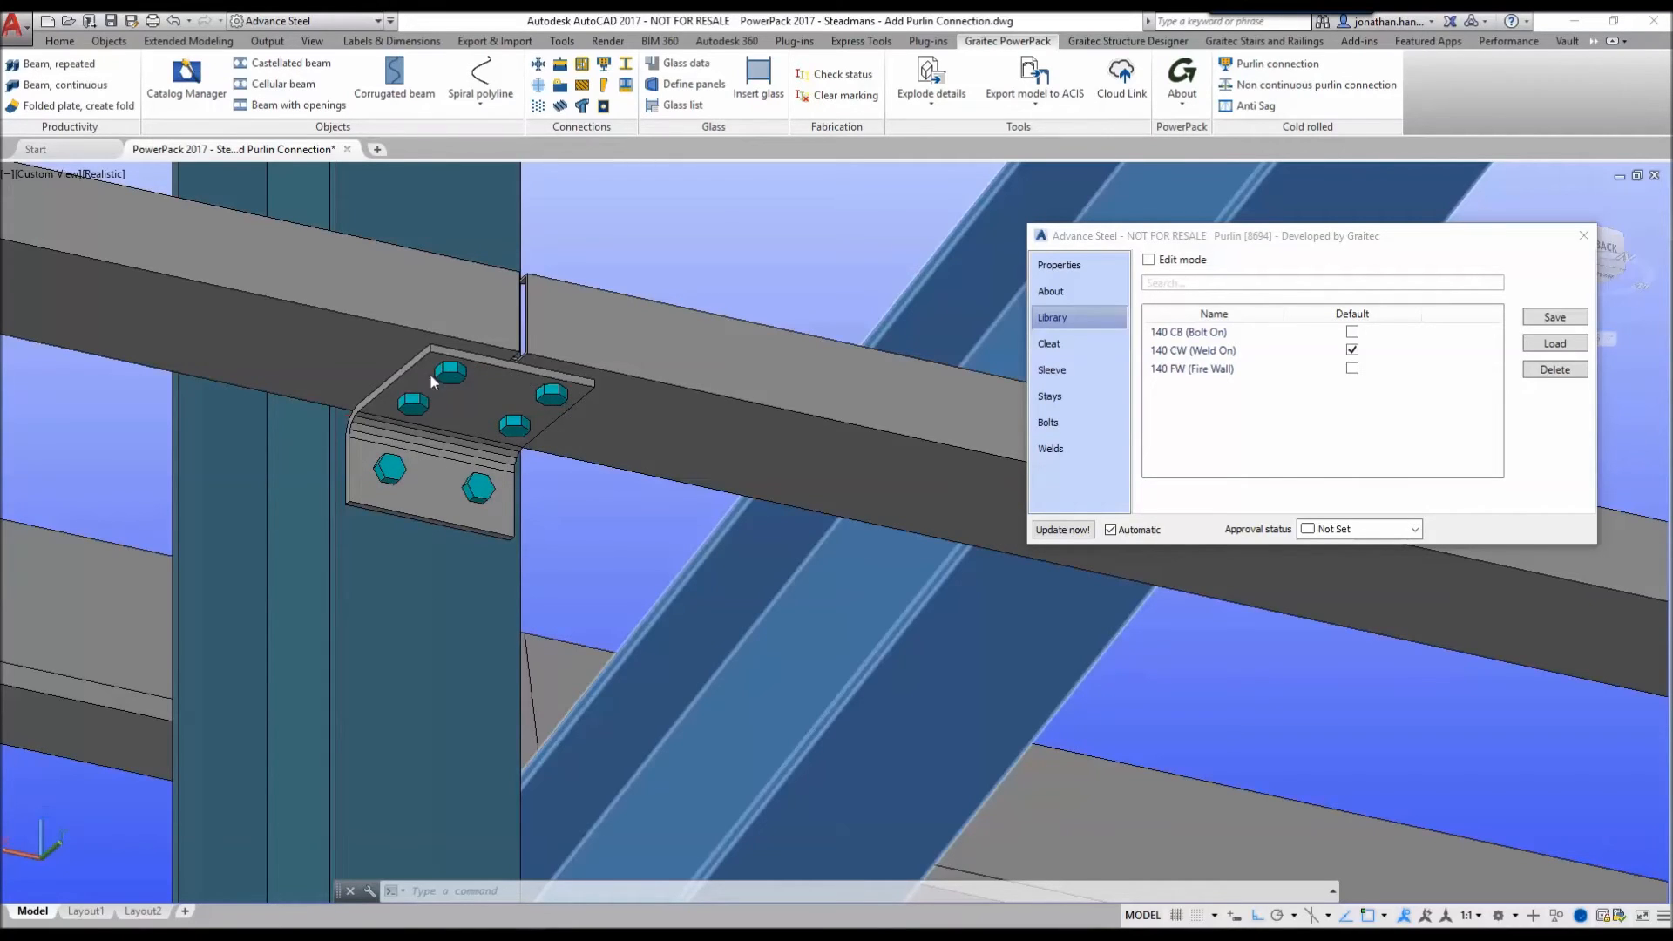